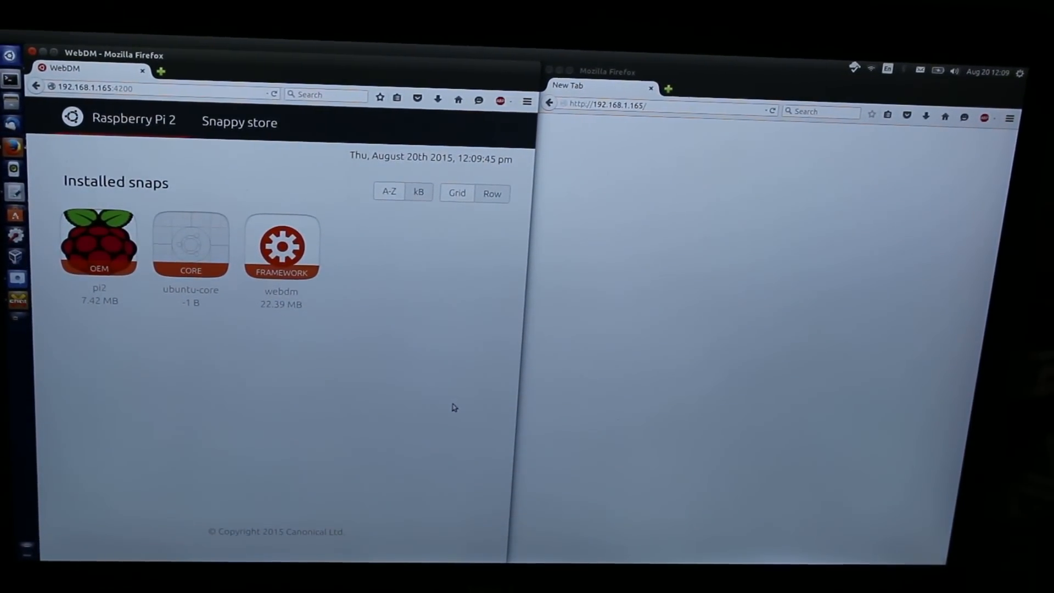
Switch to WebDM's Snappy store and scroll its list down to xkcd-webserver
left_click(239, 122)
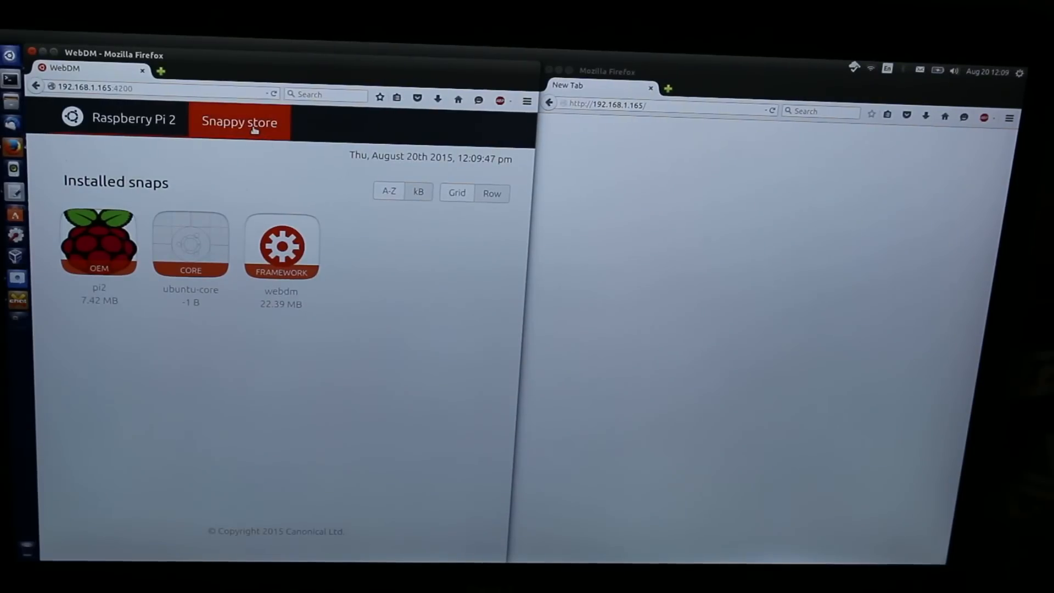
left_click(238, 121)
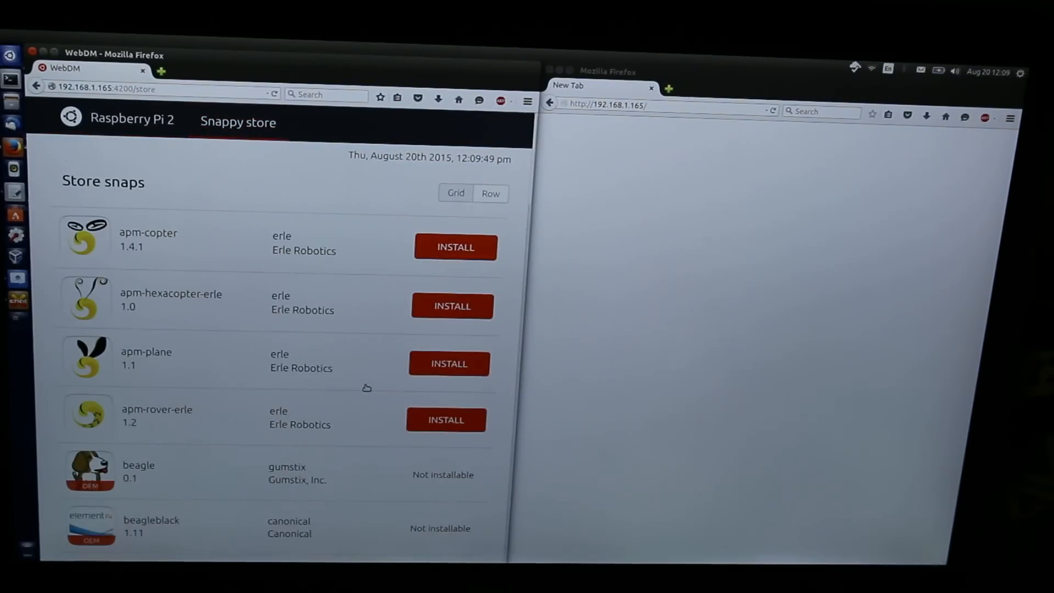
scroll("down", 3)
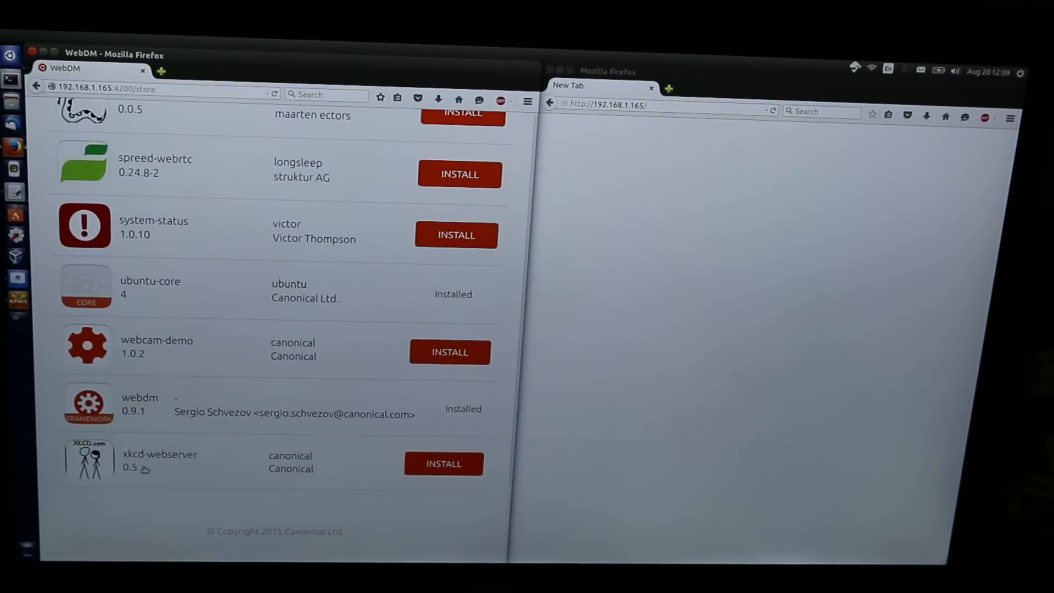
Install xkcd-webserver from its store details page until 'Install successful!' appears
left_click(159, 462)
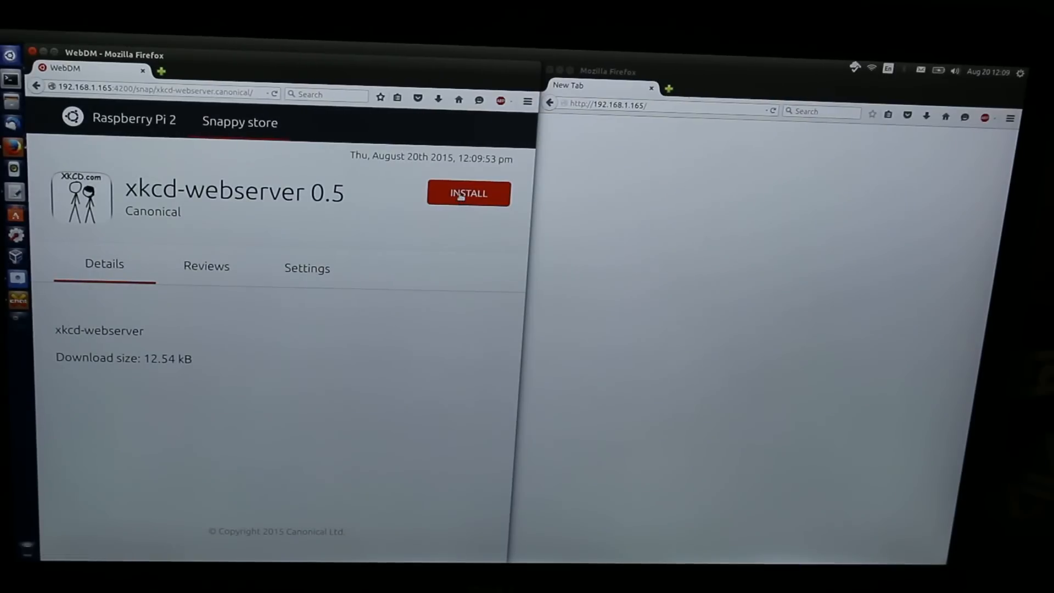
left_click(468, 193)
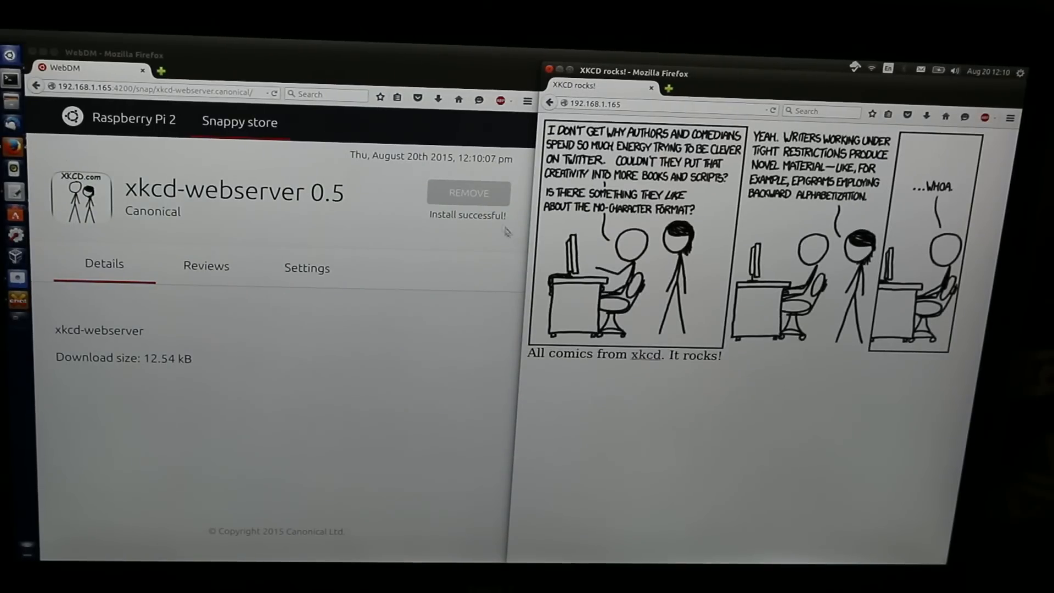
left_click(468, 193)
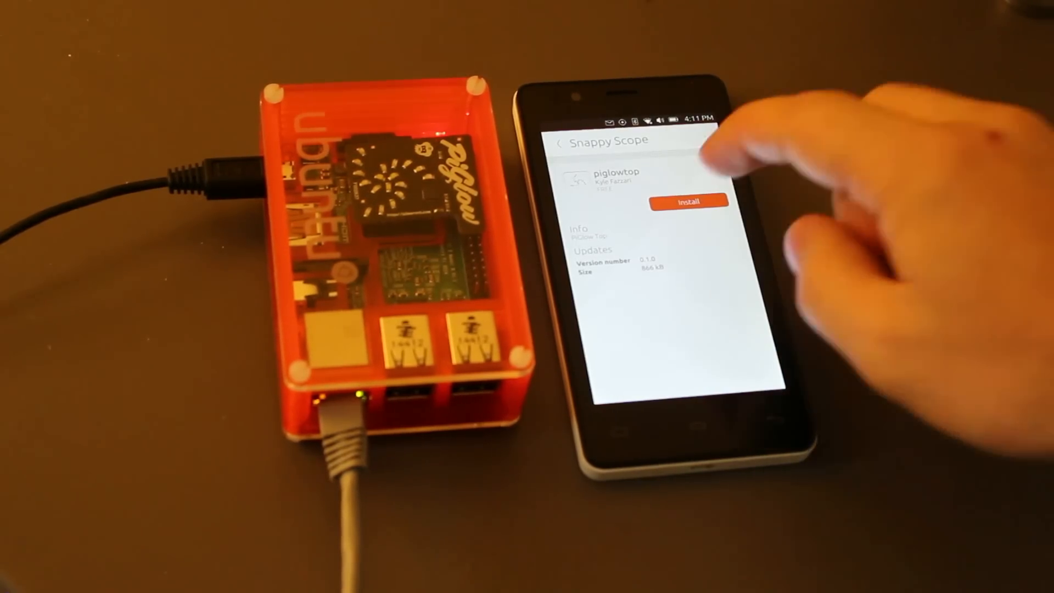
Install piglowtop from the phone's Snappy Scope and begin an ssh command to the Pi
left_click(686, 202)
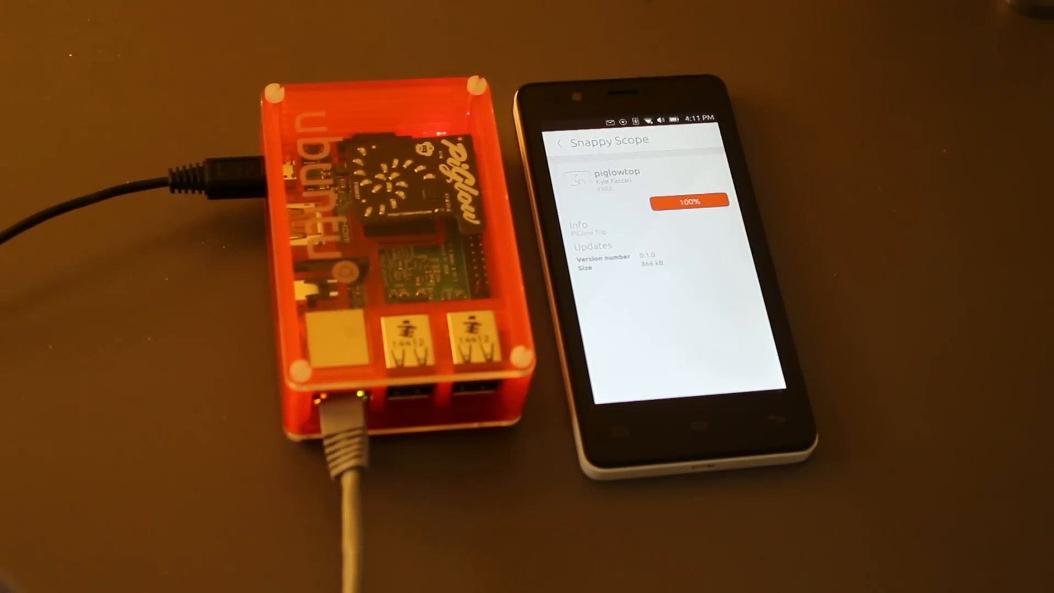
type("ssh ubu")
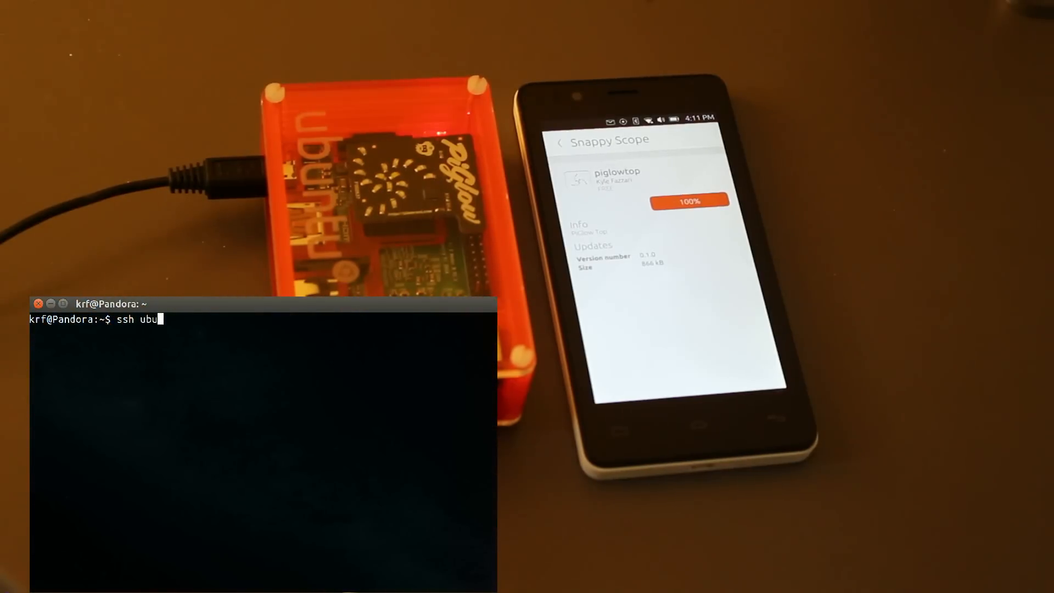
type("ntu@192.168.1.")
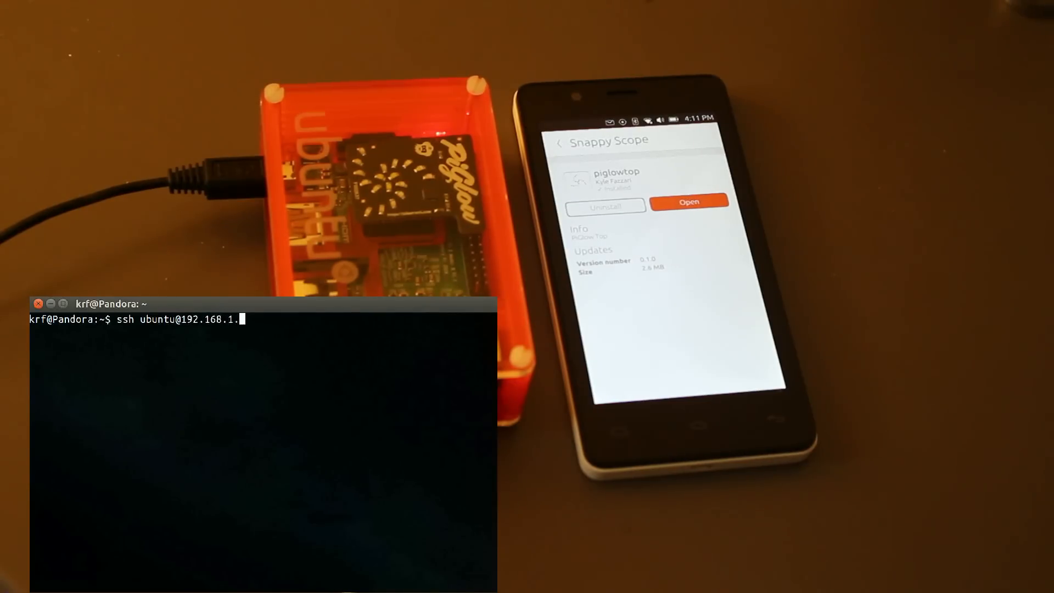
type("165")
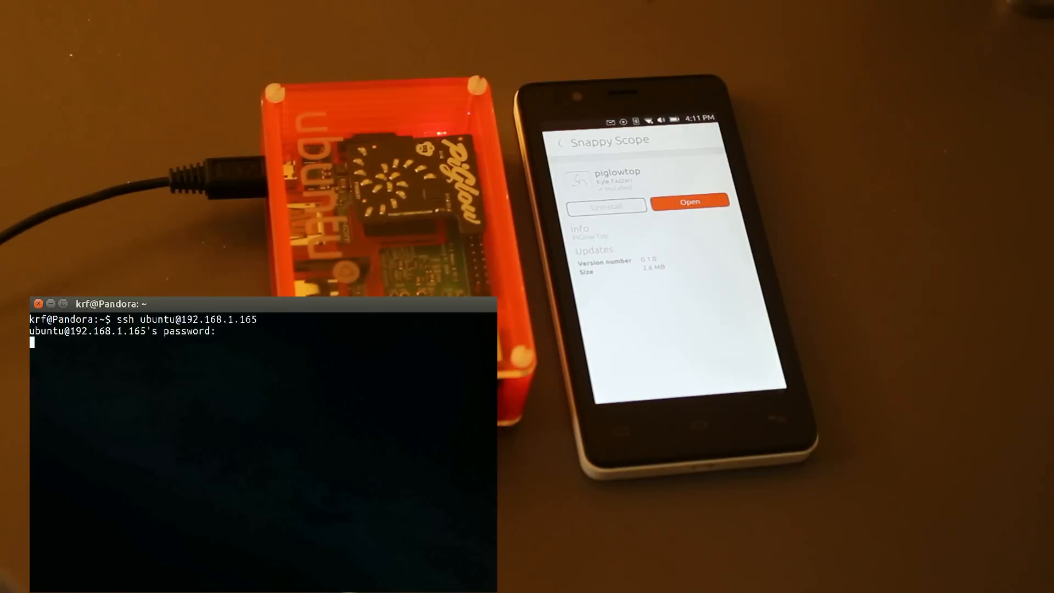
key("Enter")
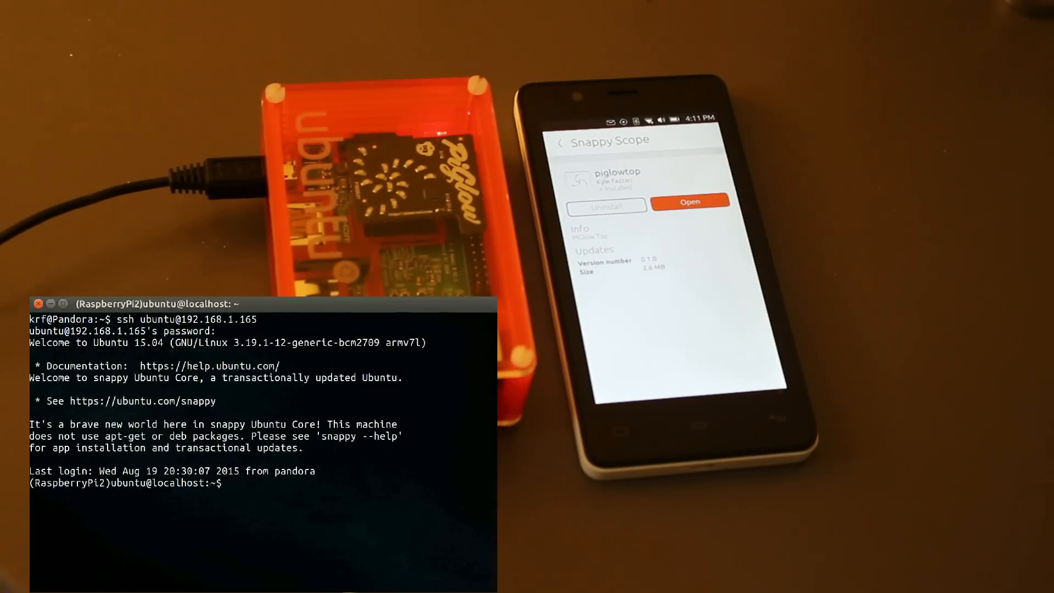
Run sudo snappy hw-assign for the piglowtop.kyr snap so the PiGlow lights up
type("sudo")
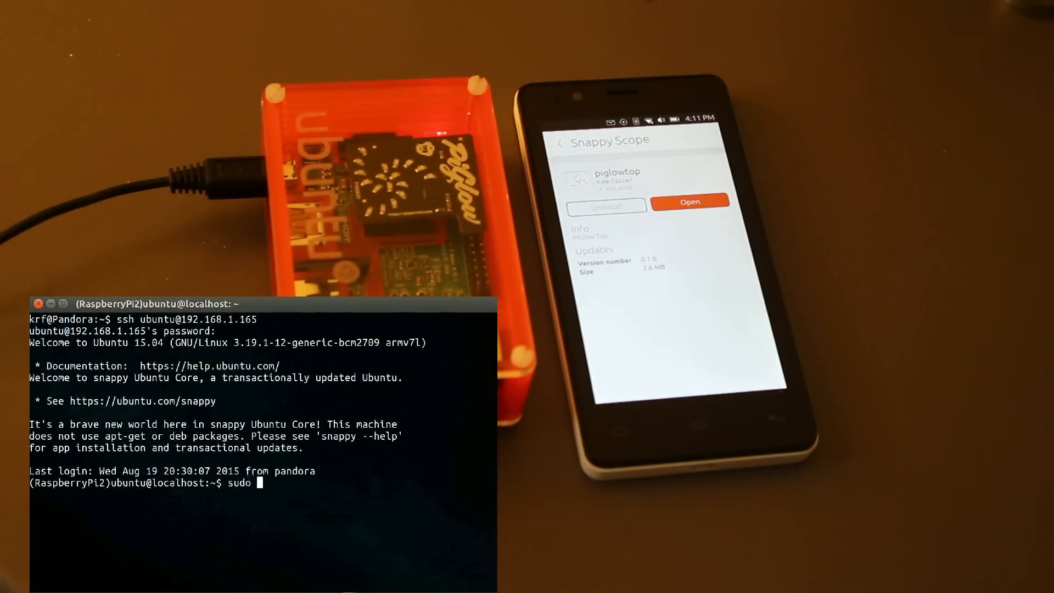
type("snappy hw-assign")
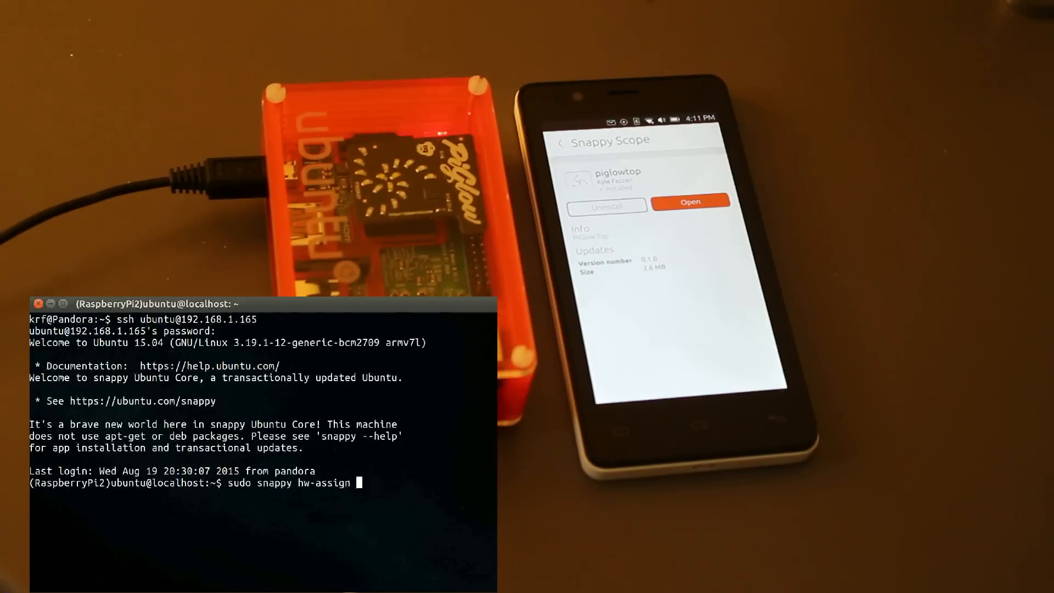
type("piglowtop.kyr")
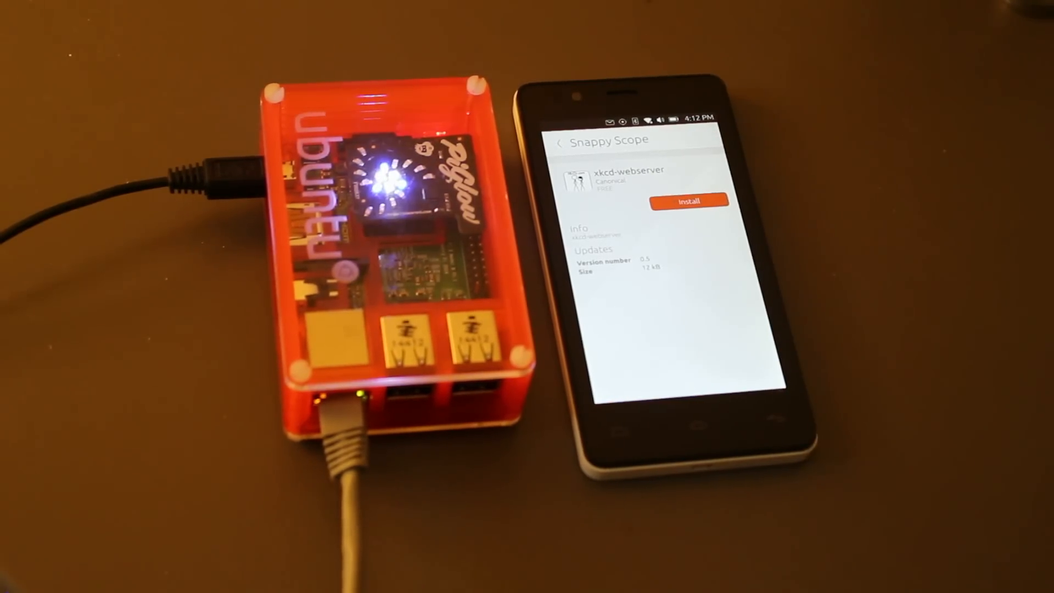
Install xkcd-webserver from Snappy Scope and reload the Pi's page in Firefox to show the comic
left_click(687, 202)
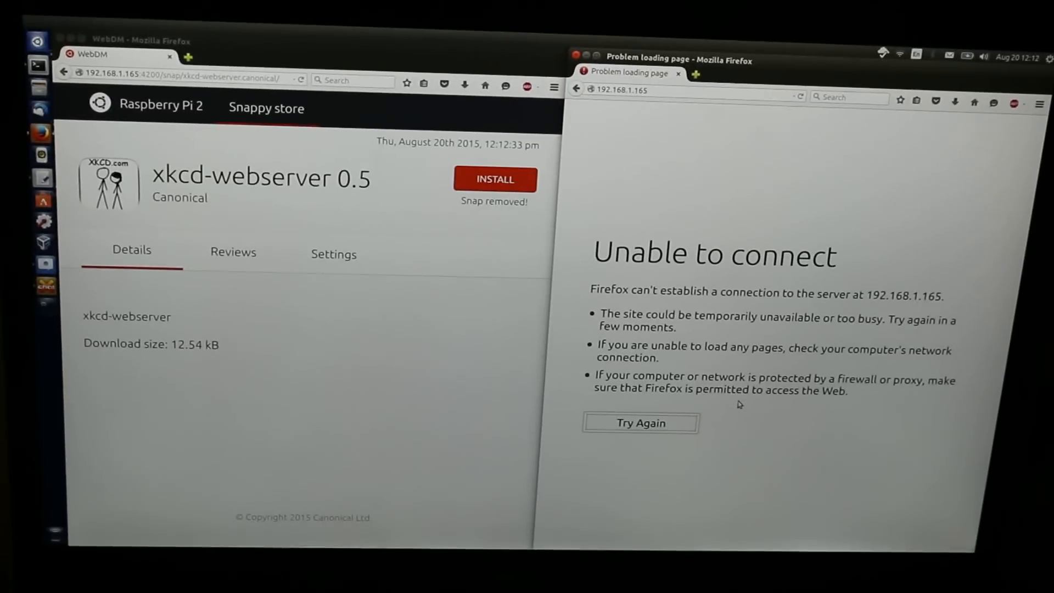
left_click(640, 422)
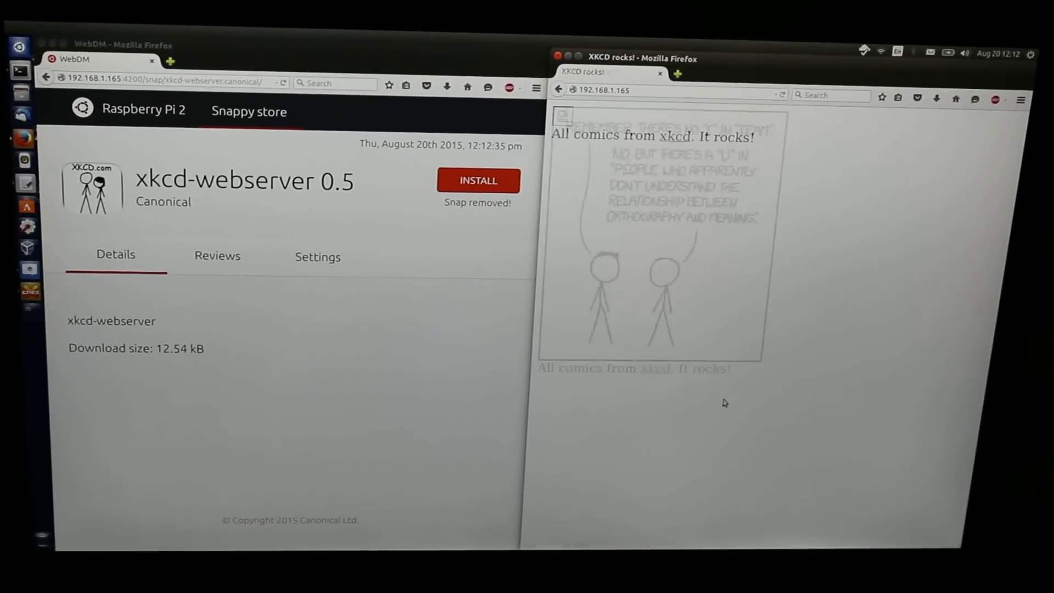